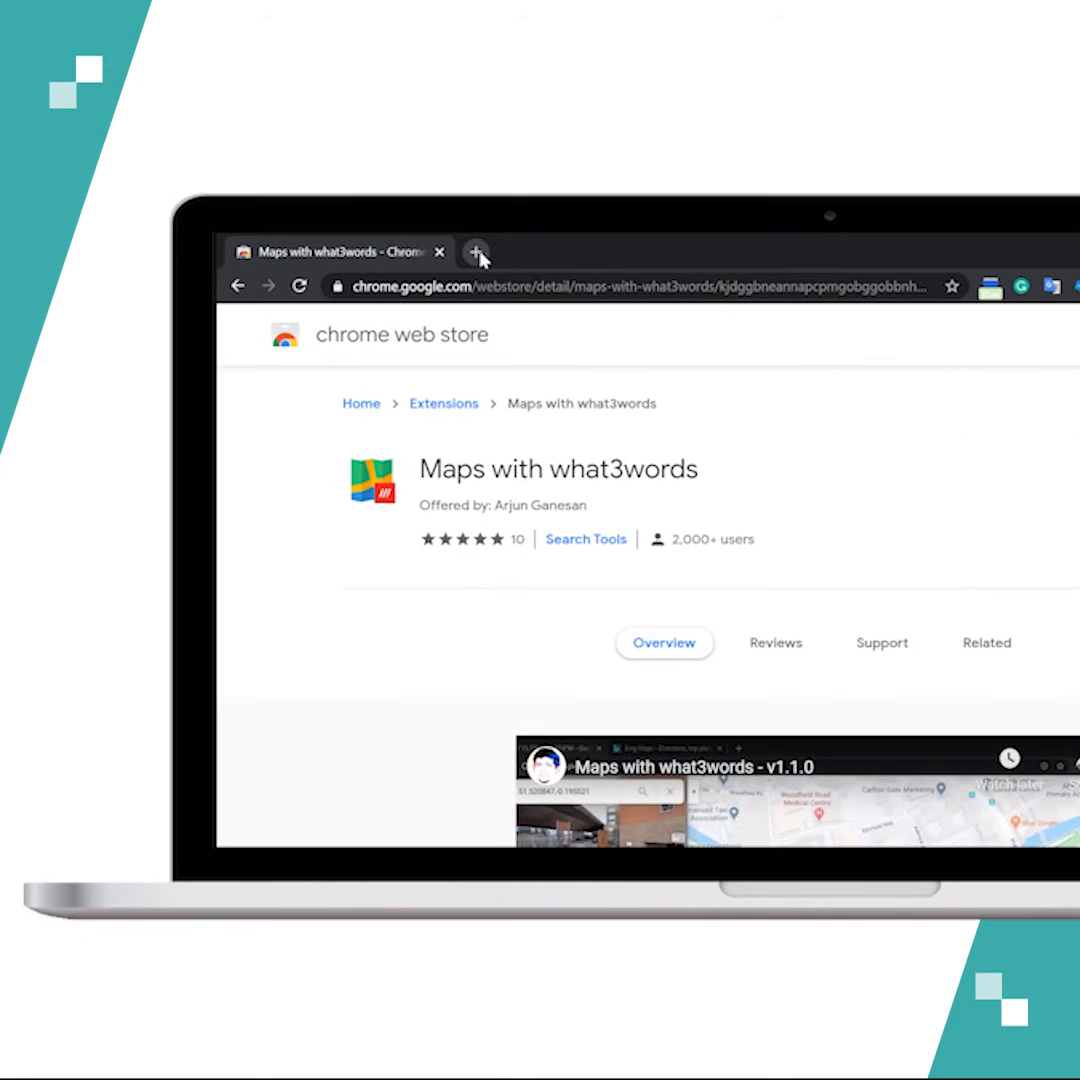
# In a new tab, search the omnibox for ///filled.count.soap to list what3words matches
pyautogui.click(476, 252)
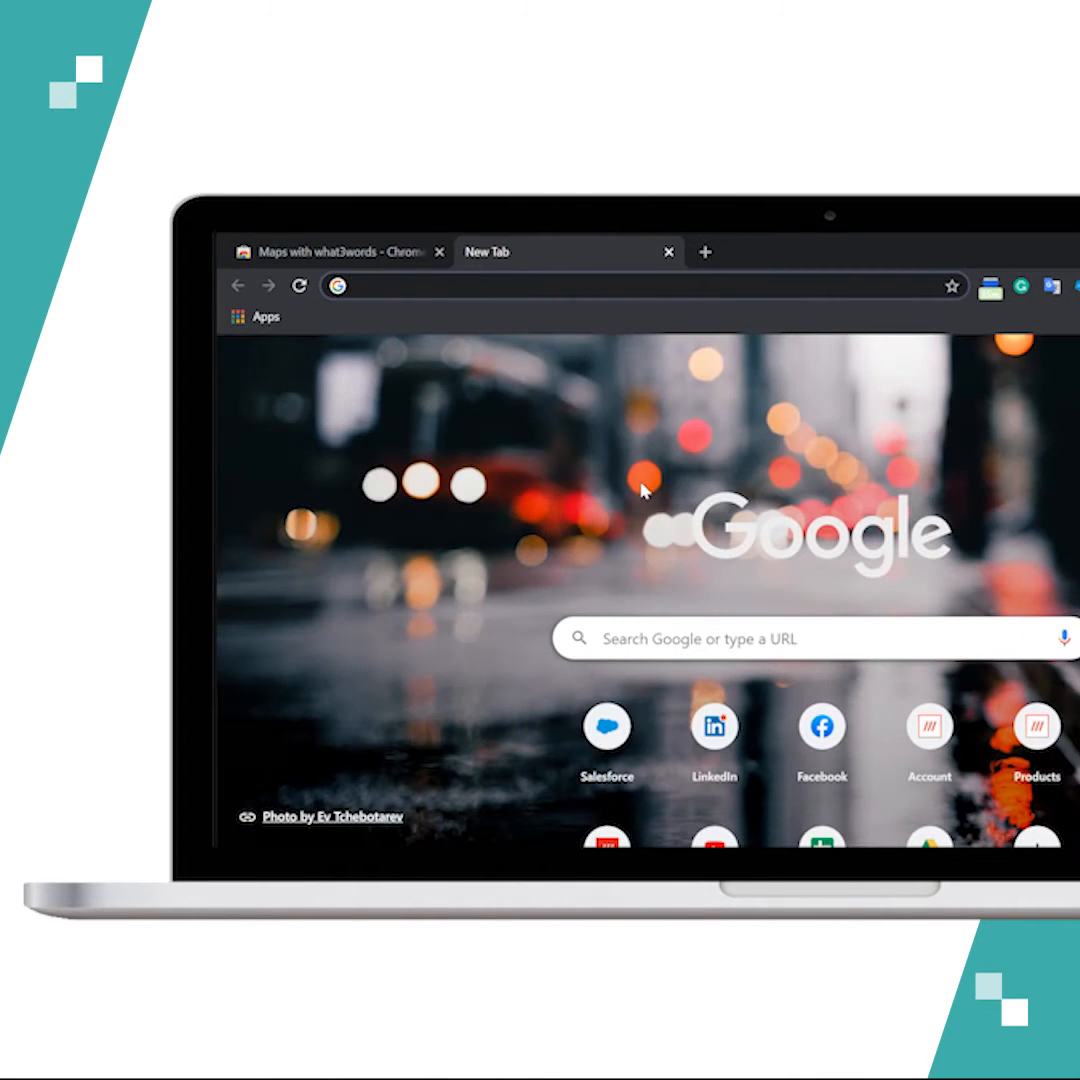
pyautogui.write('///filled.count.soap')
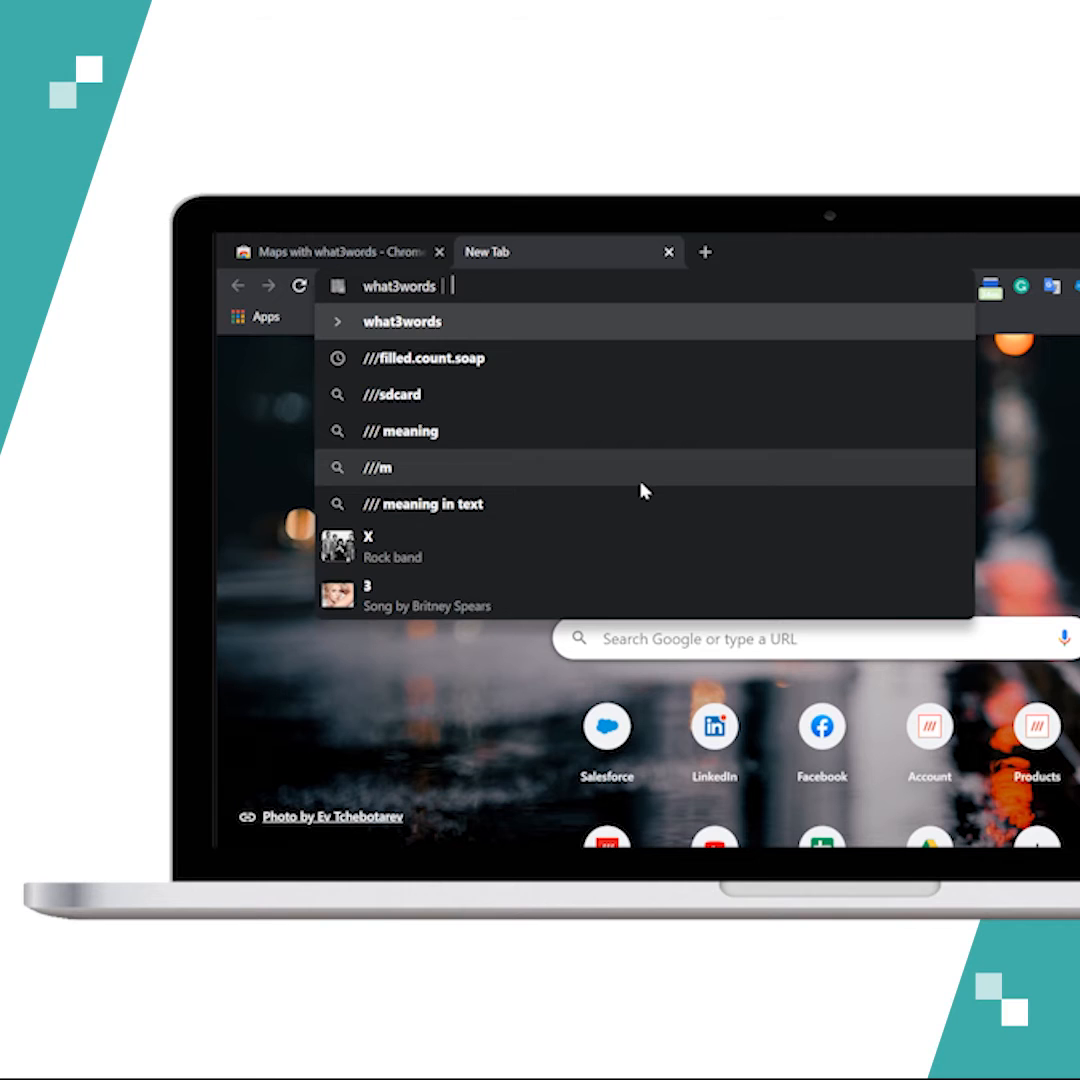
pyautogui.write('filled.count.soa')
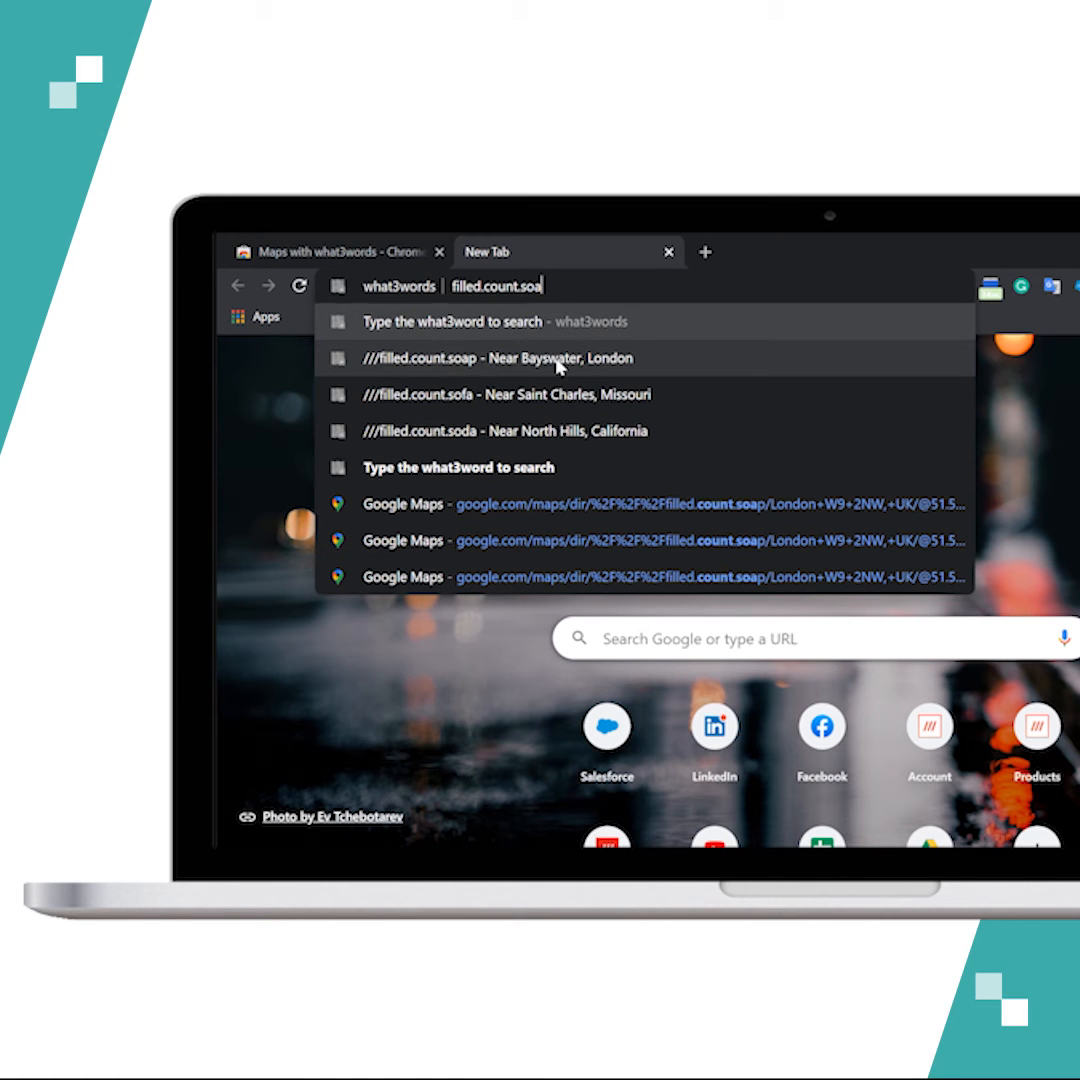
# Choose the filled.count.soap match near Bayswater to show it in Google Maps
pyautogui.click(500, 356)
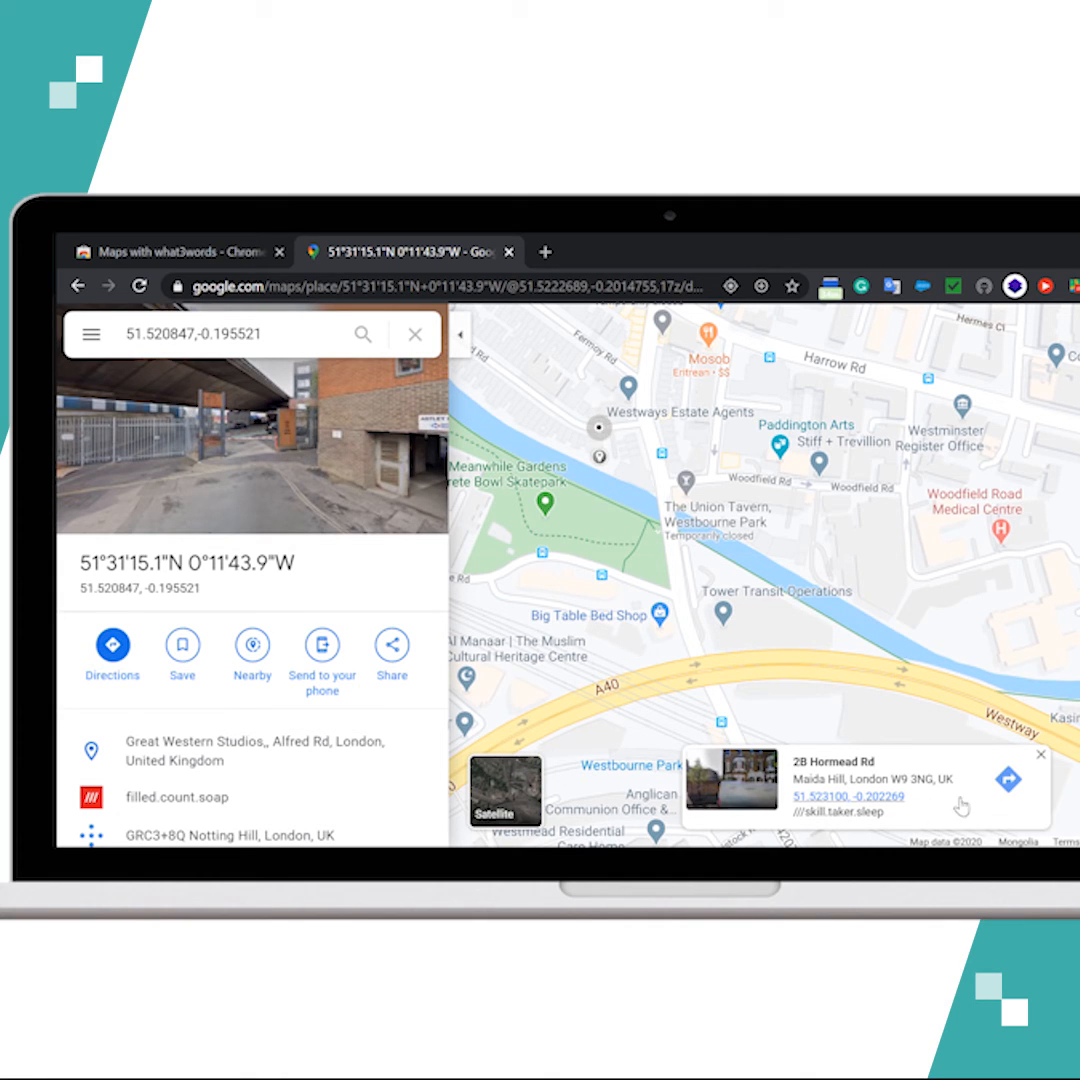
pyautogui.click(1008, 780)
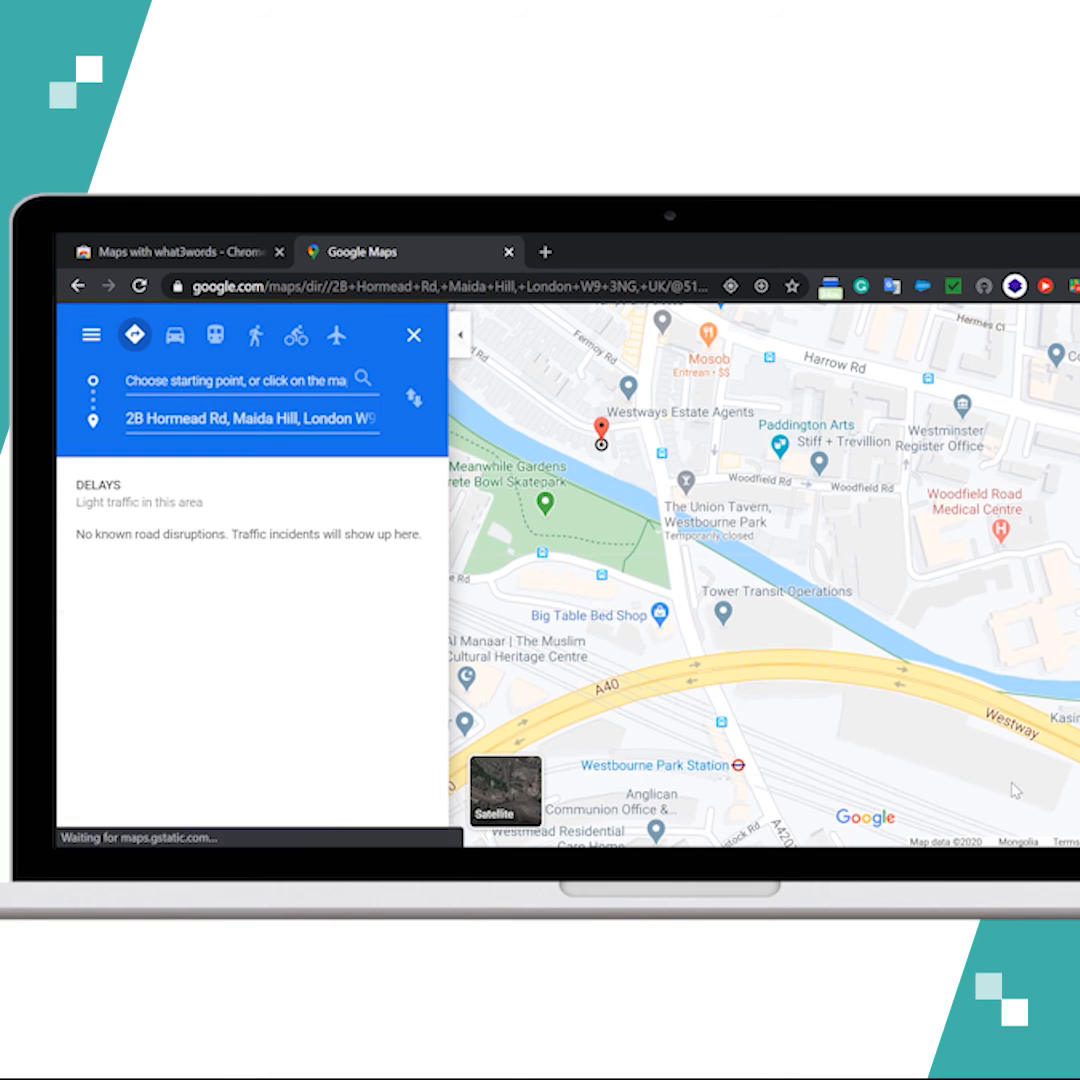
pyautogui.moveTo(638, 558)
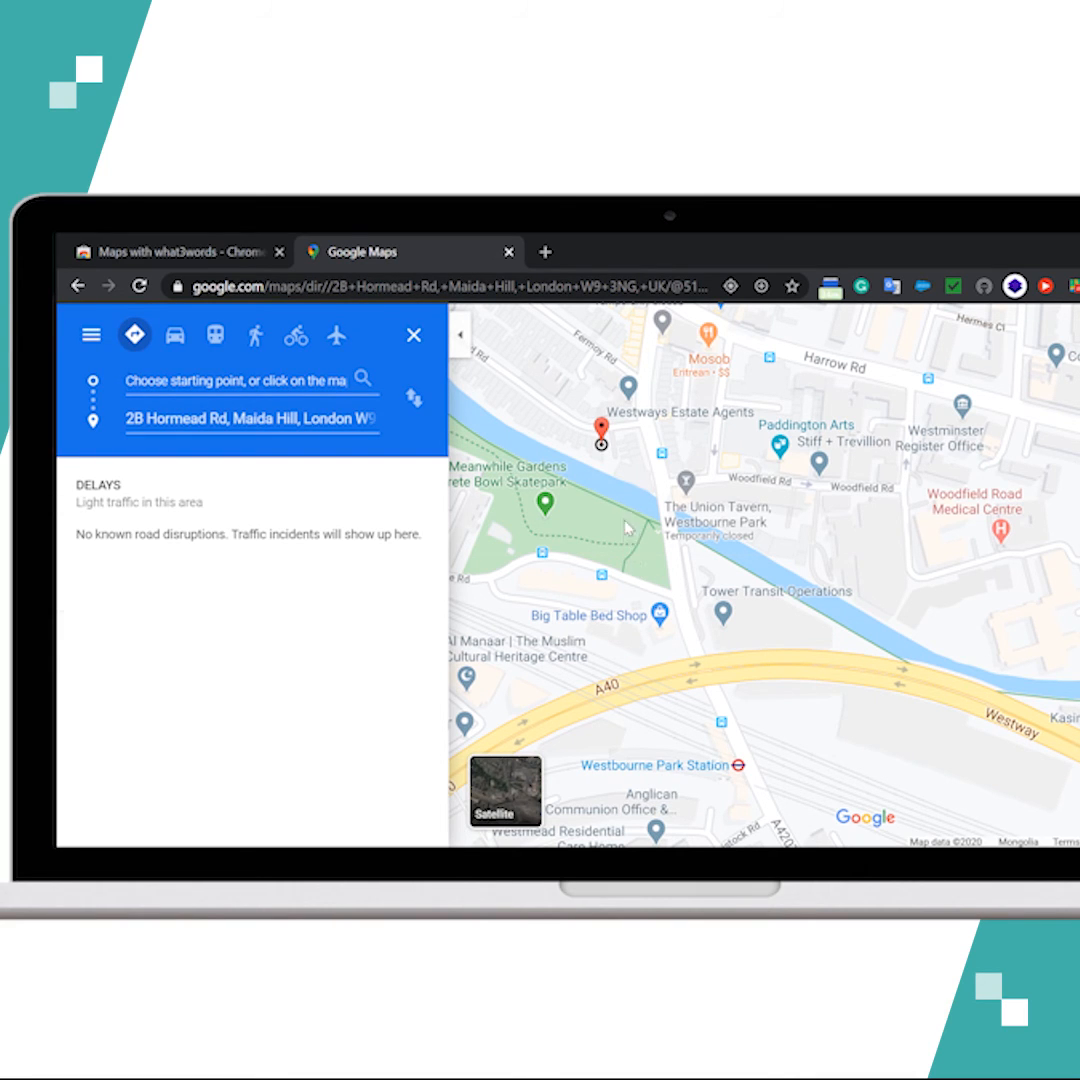
pyautogui.click(932, 438)
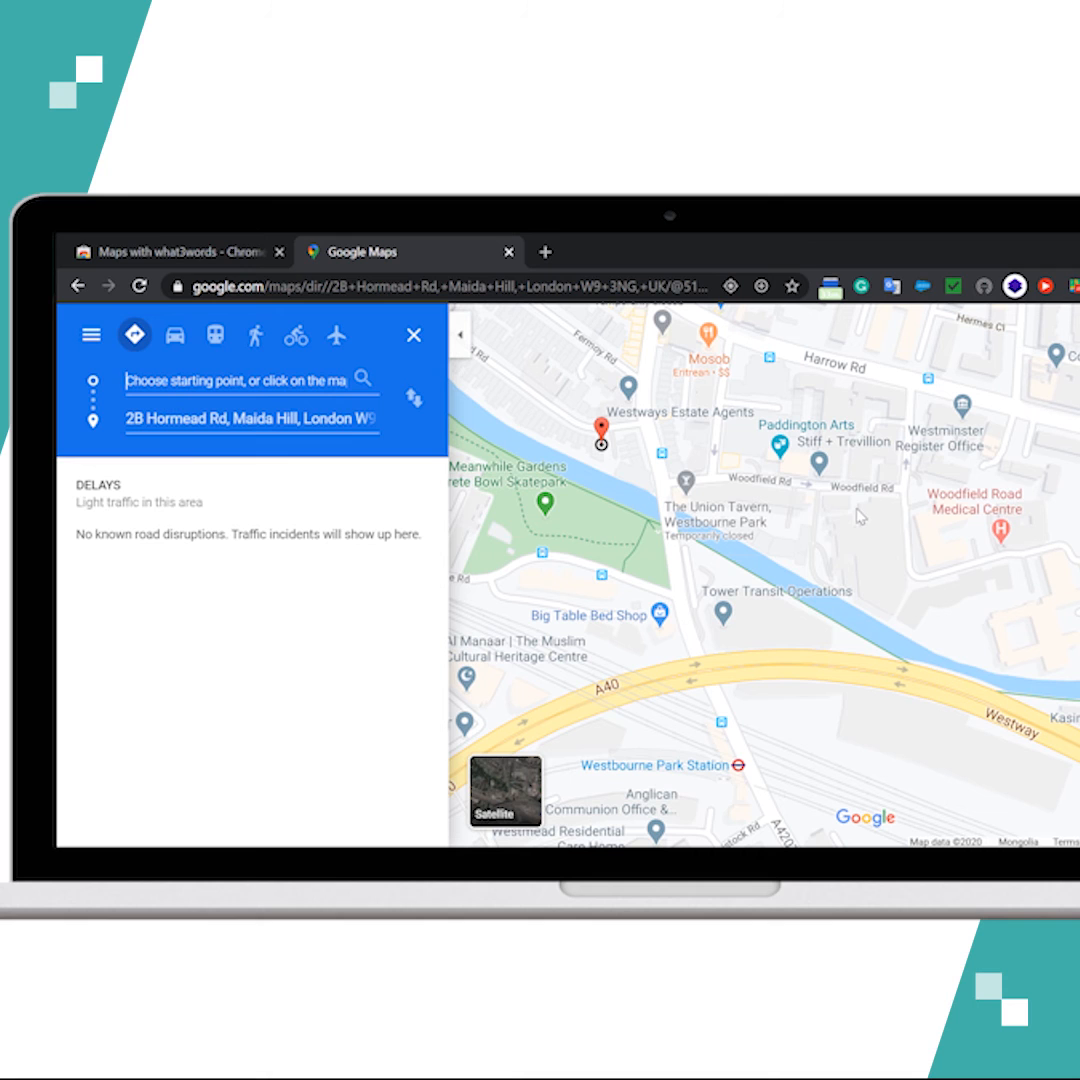
pyautogui.moveTo(988, 392)
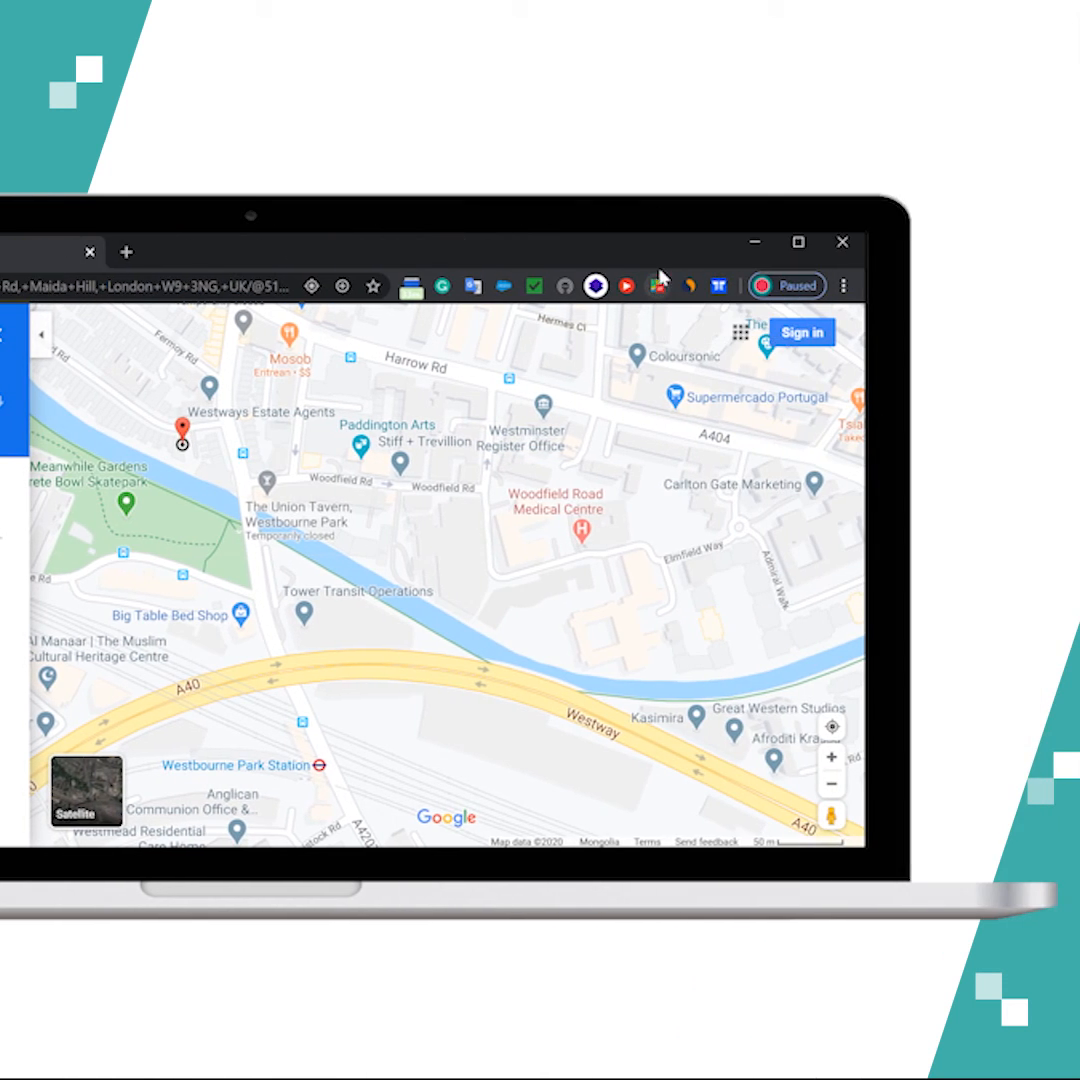
# Switch the what3words extension's language to Español from its settings popup
pyautogui.click(656, 288)
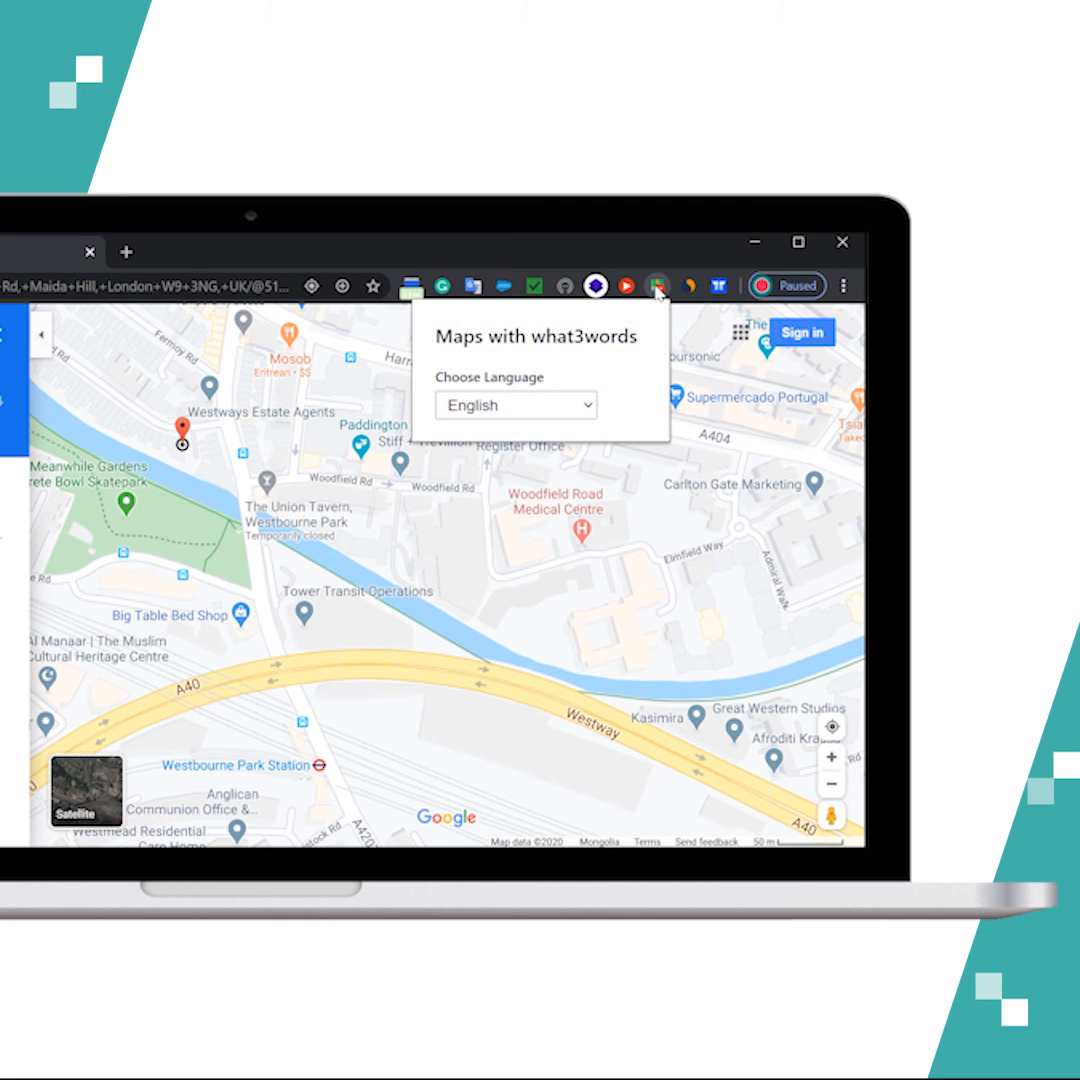
pyautogui.click(516, 404)
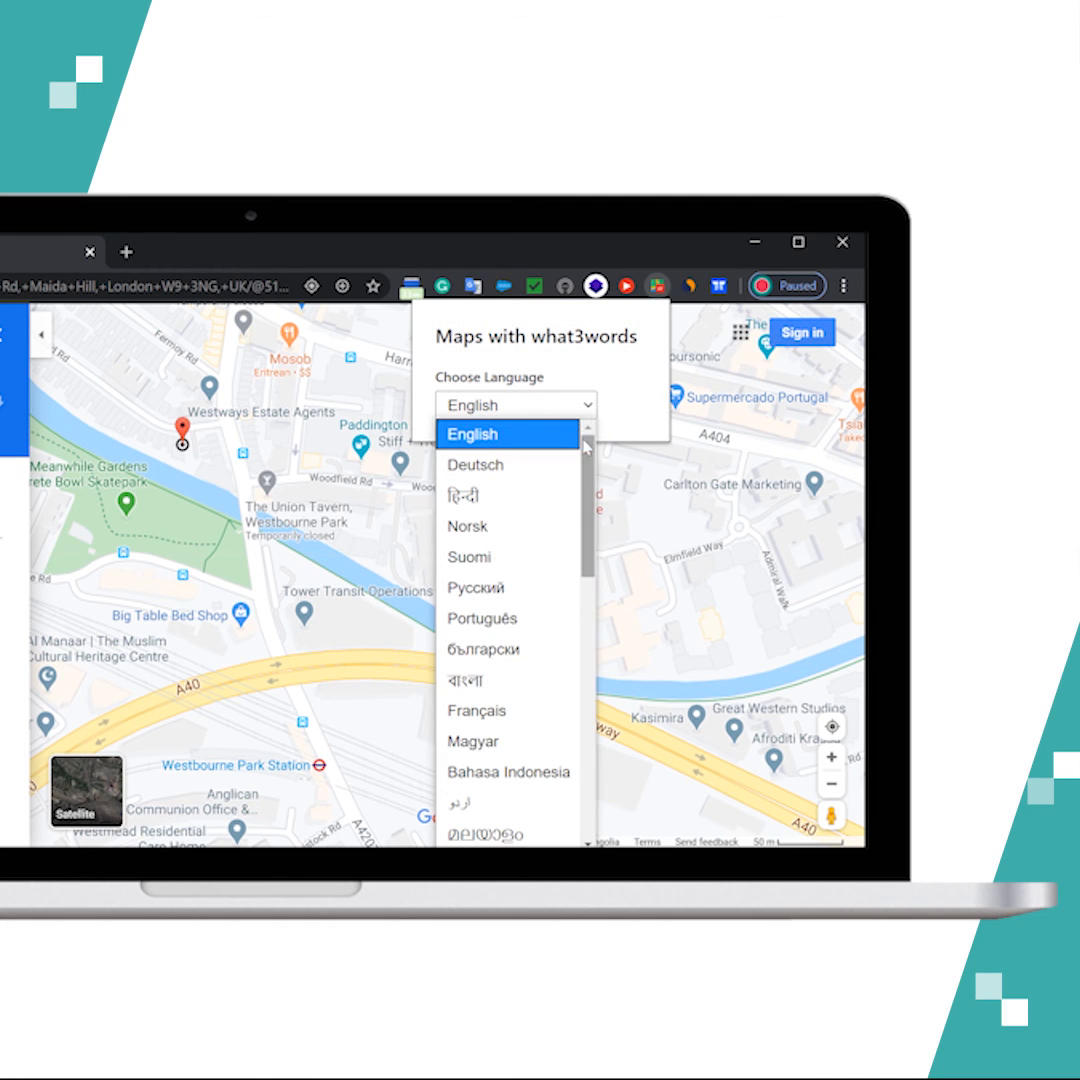
pyautogui.scroll(-3)
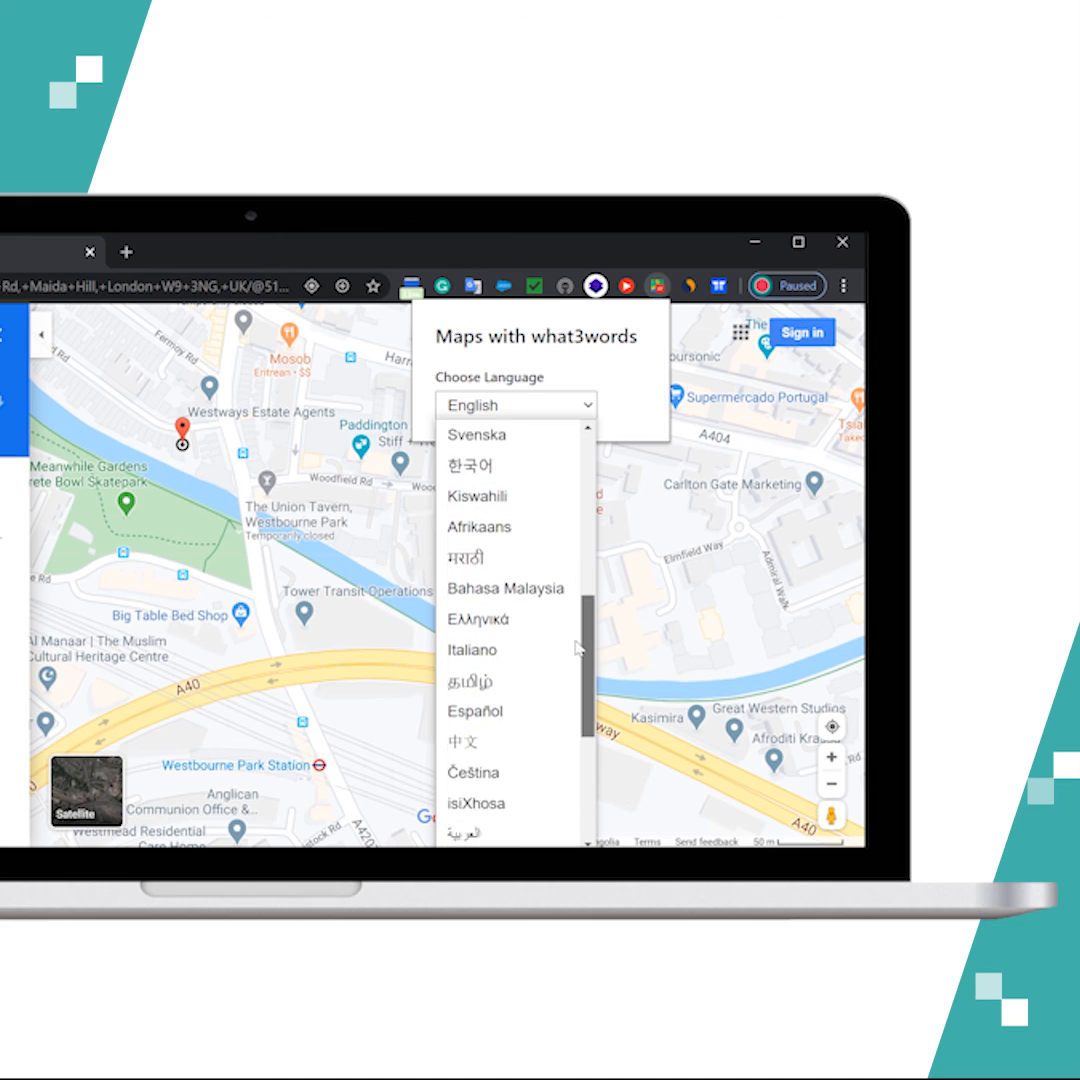
pyautogui.click(474, 712)
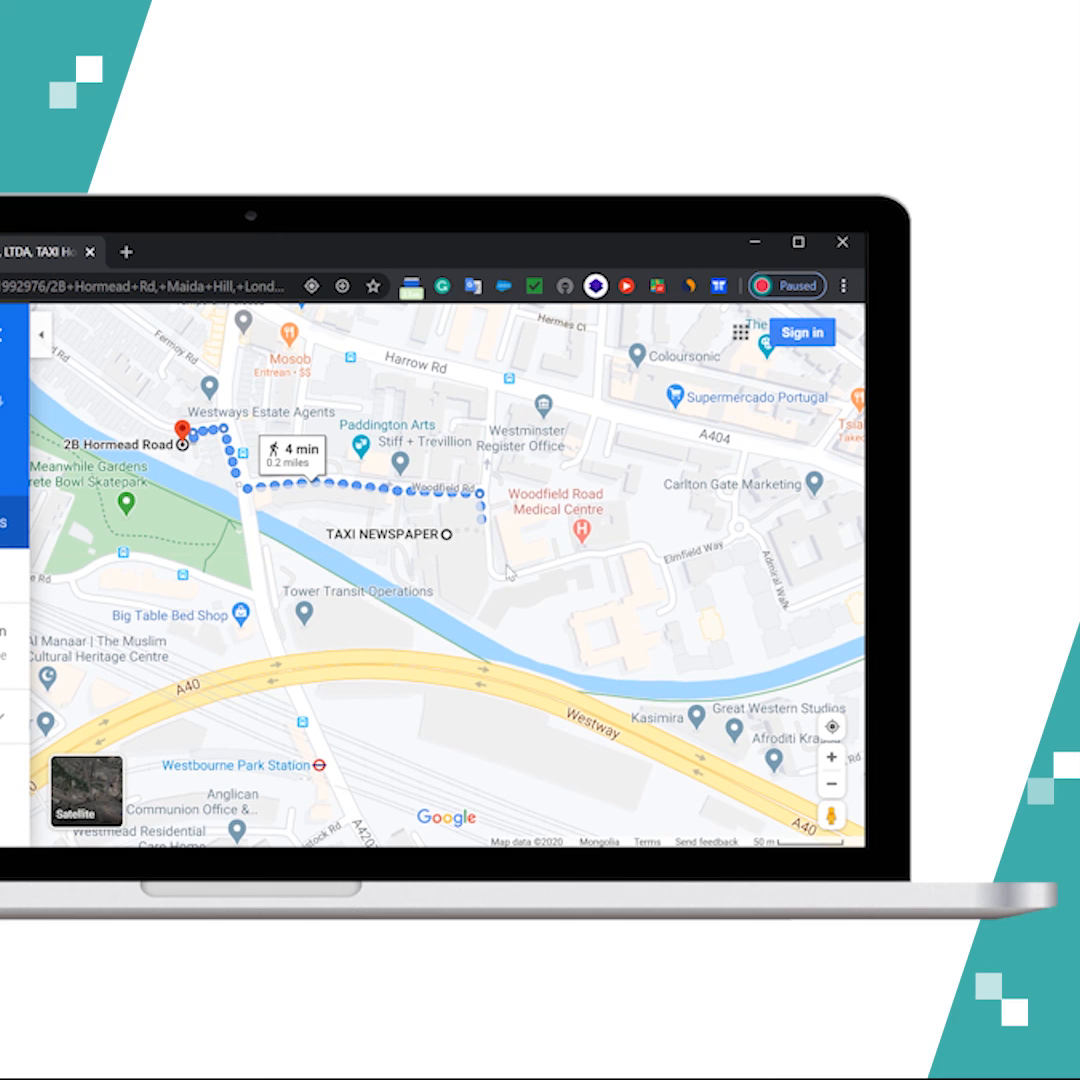
pyautogui.moveTo(484, 668)
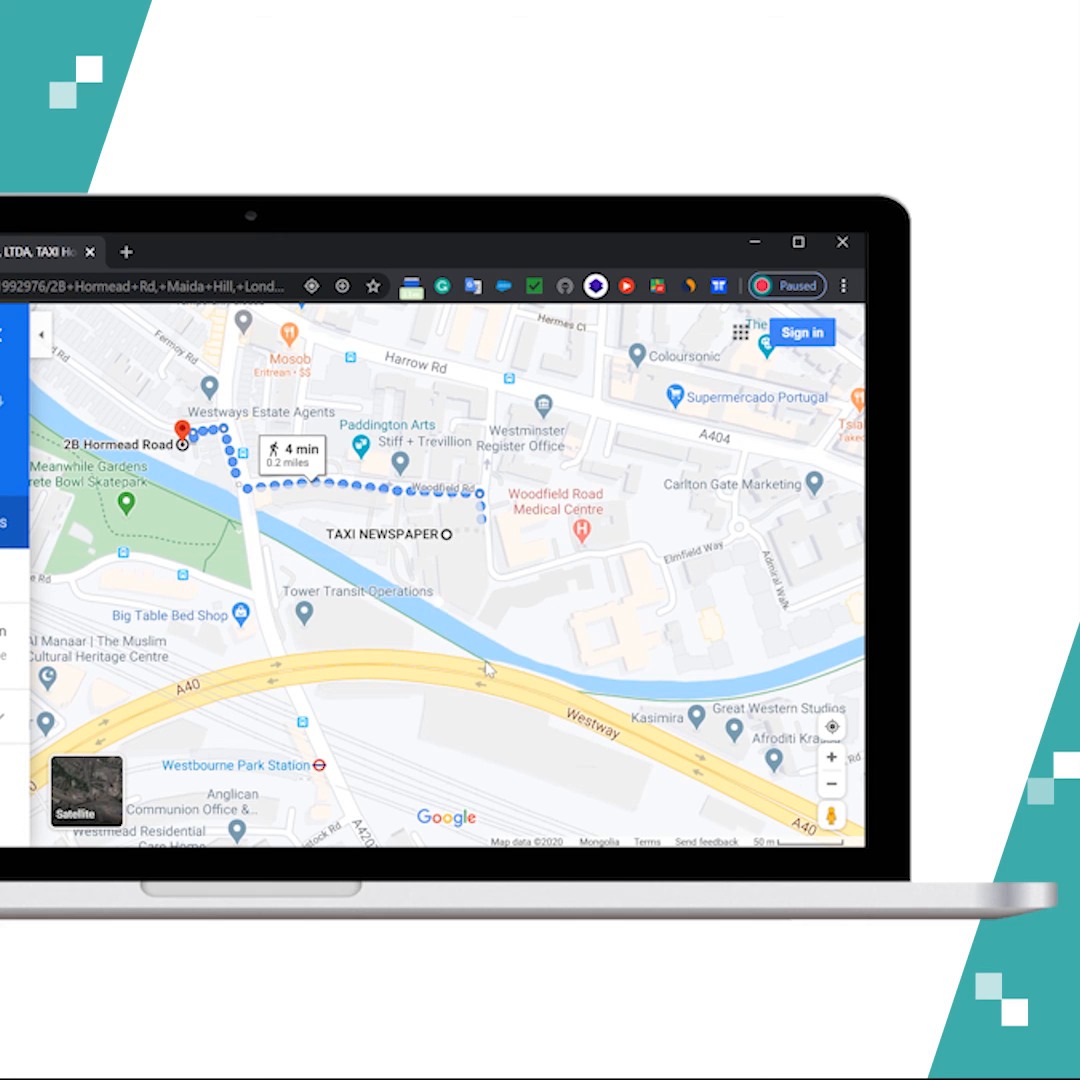